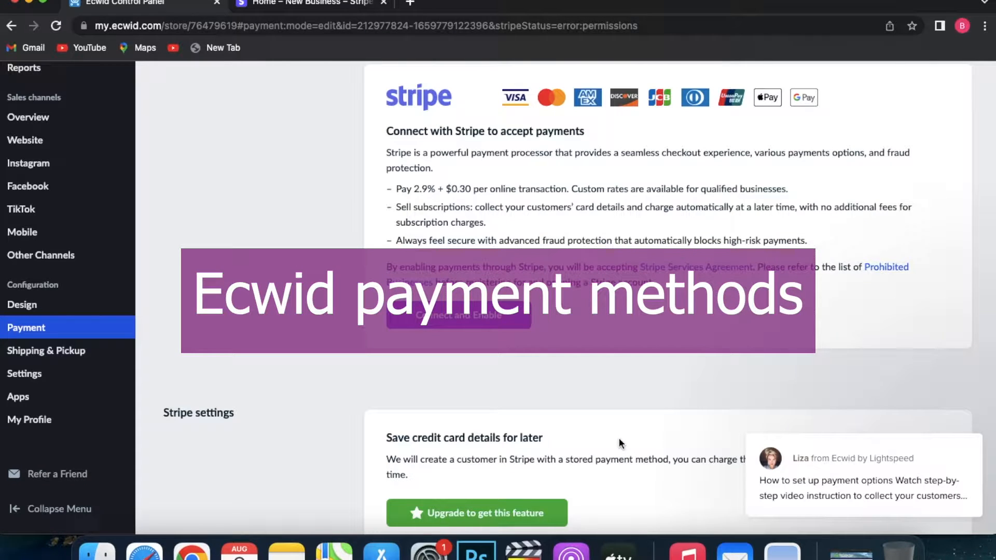
Start connecting Stripe from the payment settings and choose the existing unnamed Stripe account
scroll(down, 3)
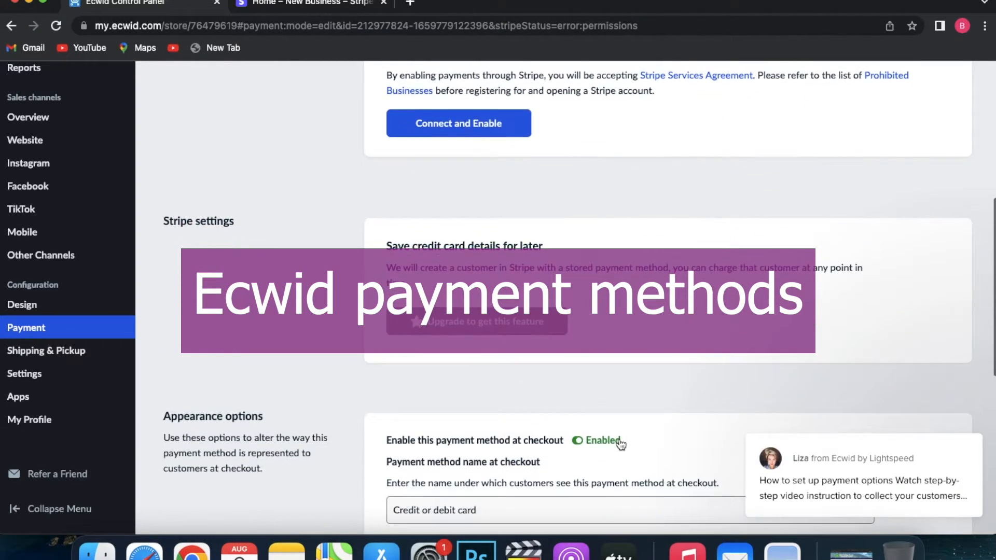
scroll(down, 3)
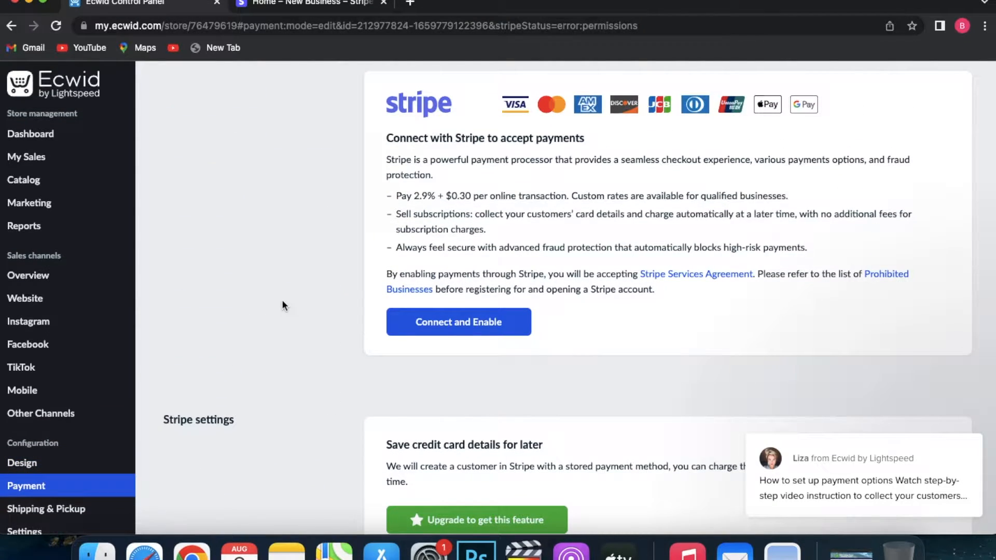
mouse_move(299, 304)
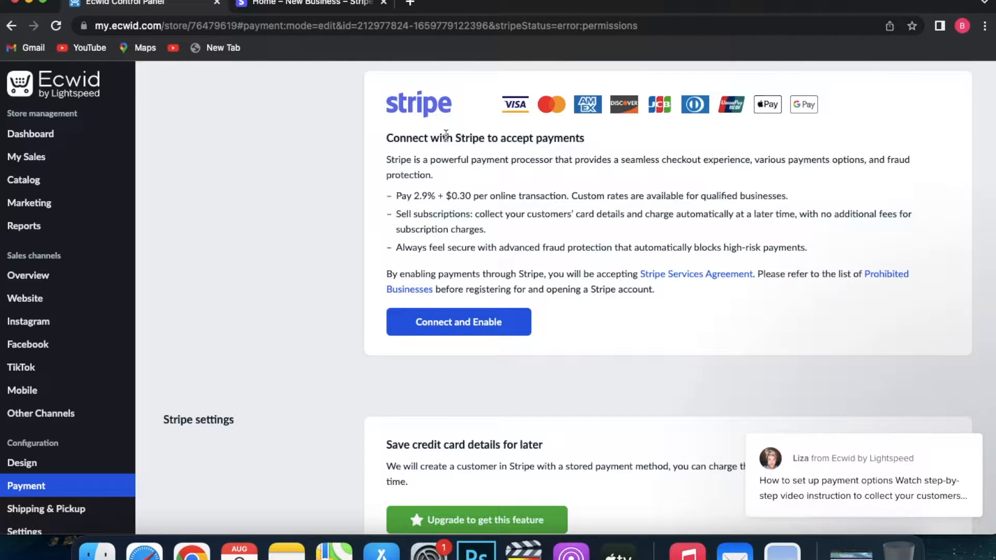
mouse_move(437, 152)
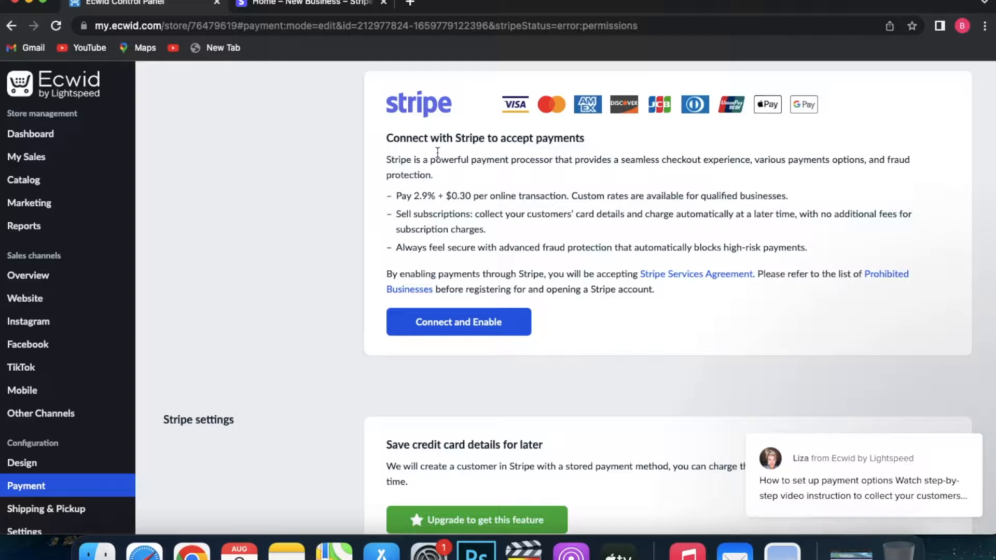
mouse_move(380, 359)
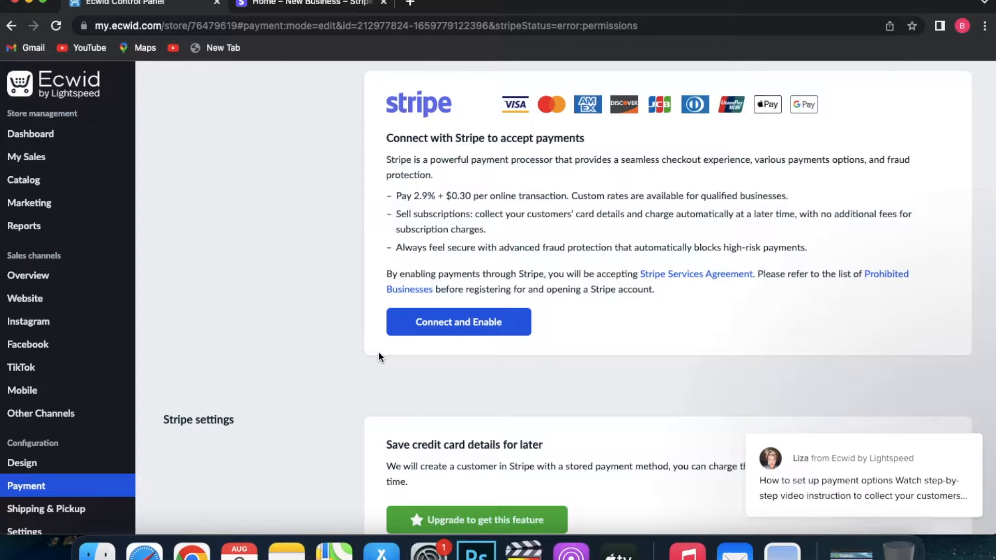
scroll(down, 3)
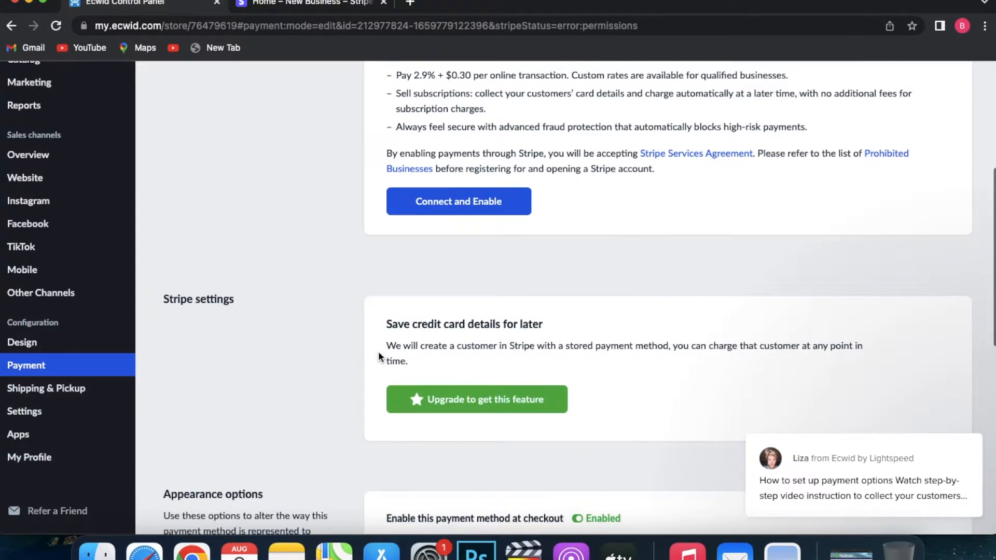
click(457, 202)
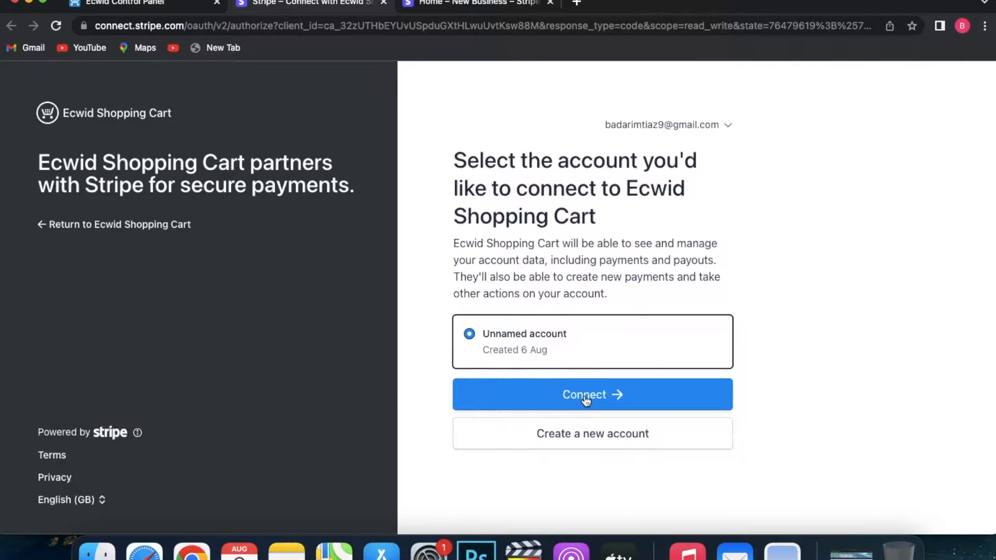
click(591, 395)
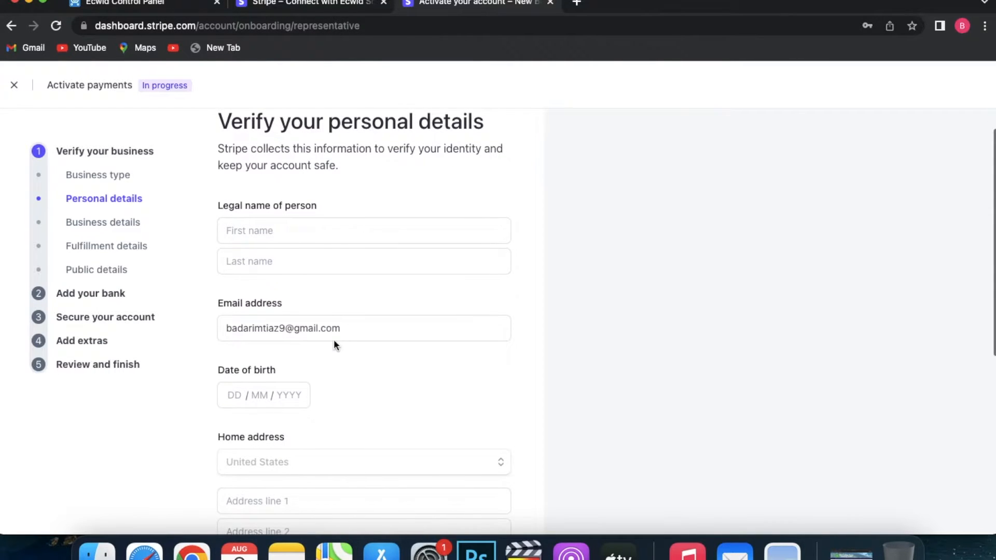
Review Stripe's Verify your personal details form and return to the Ecwid browser tab
scroll(down, 3)
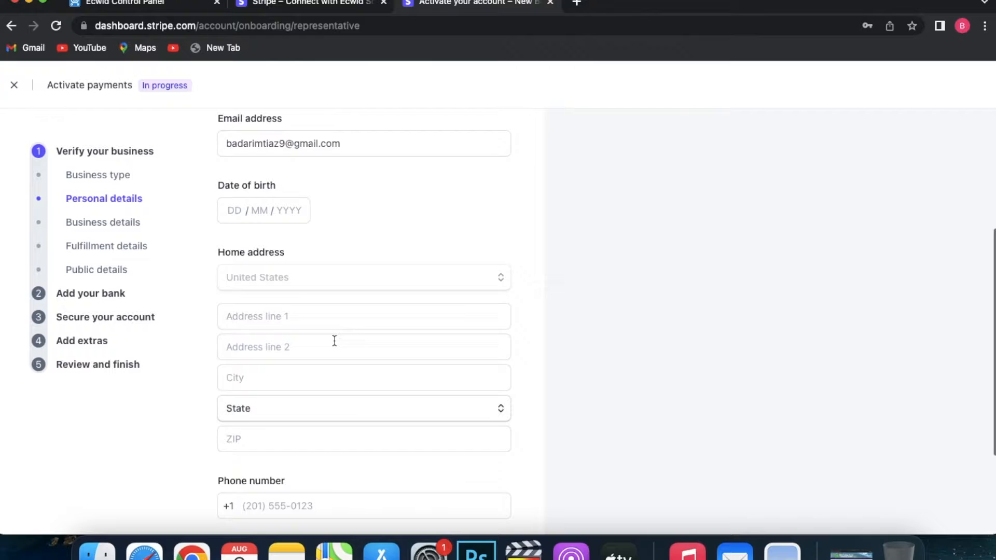
mouse_move(384, 290)
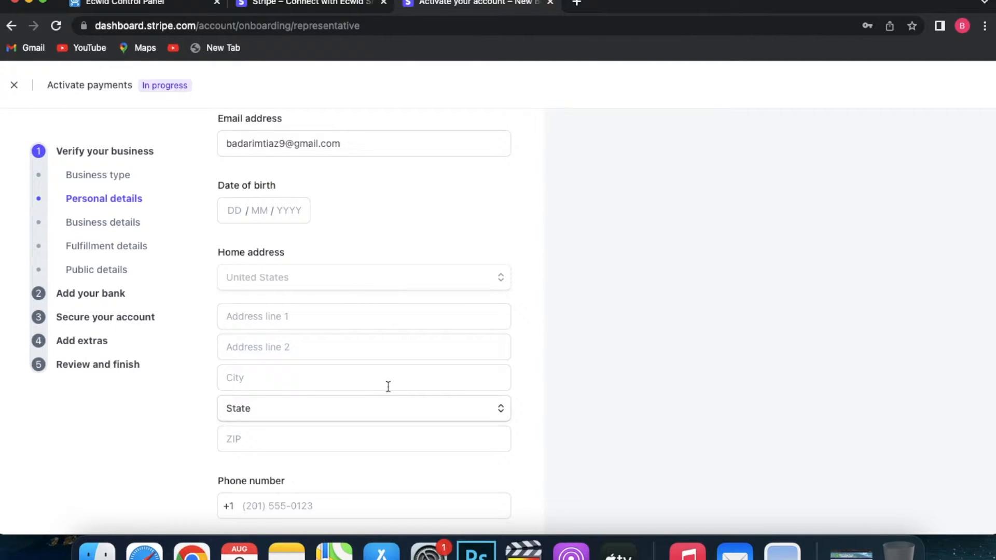
click(117, 4)
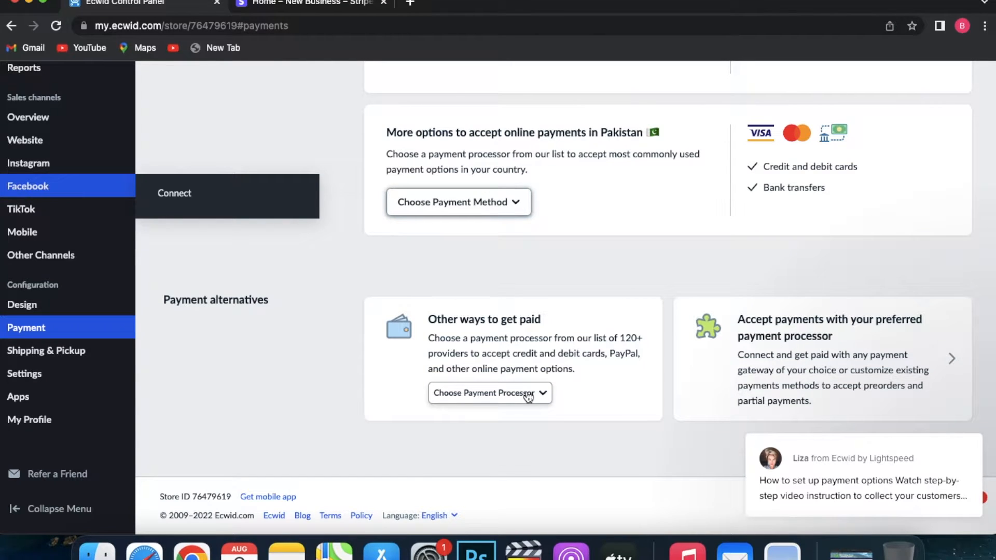
Browse the Choose Payment Processor list down to the PayPal entries
click(489, 392)
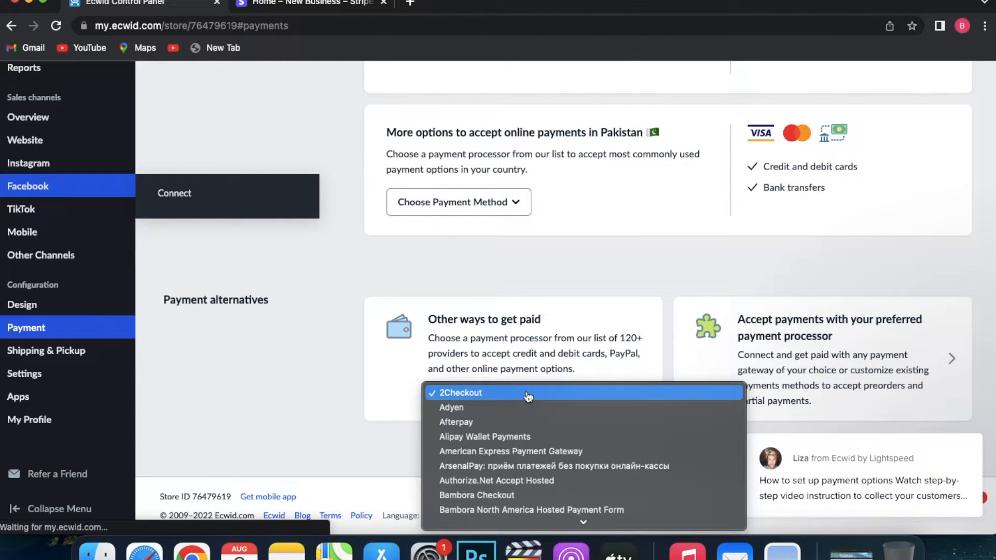
mouse_move(551, 457)
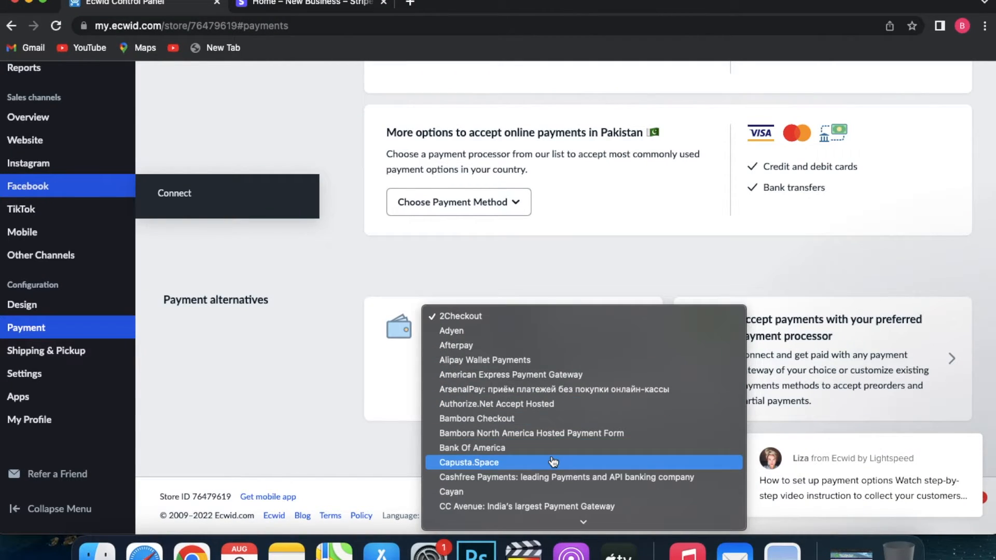
scroll(down, 3)
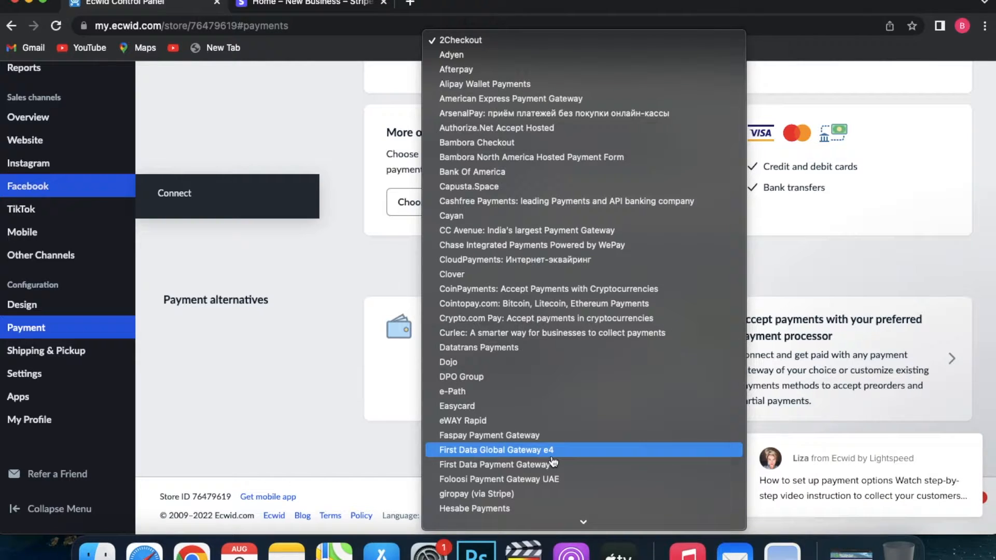
scroll(down, 3)
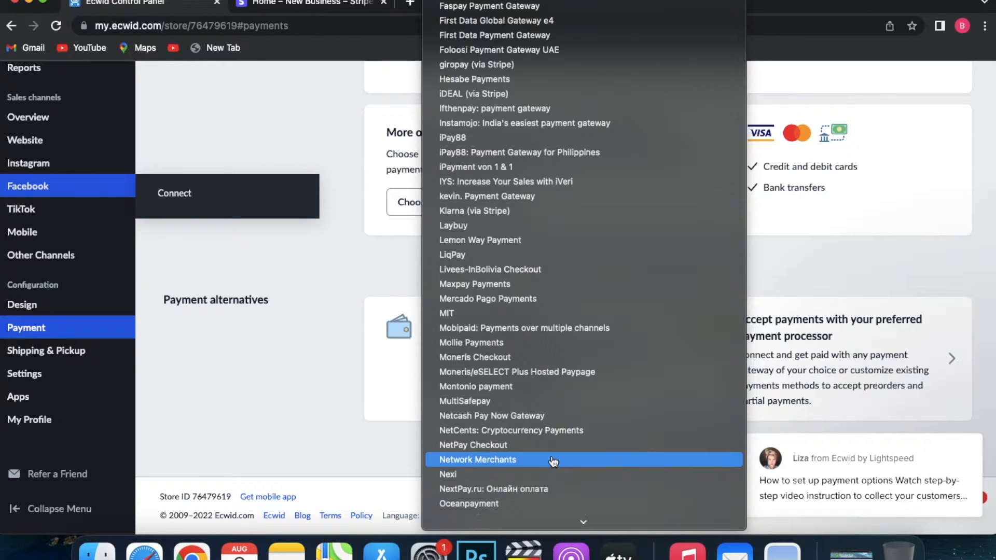
scroll(down, 3)
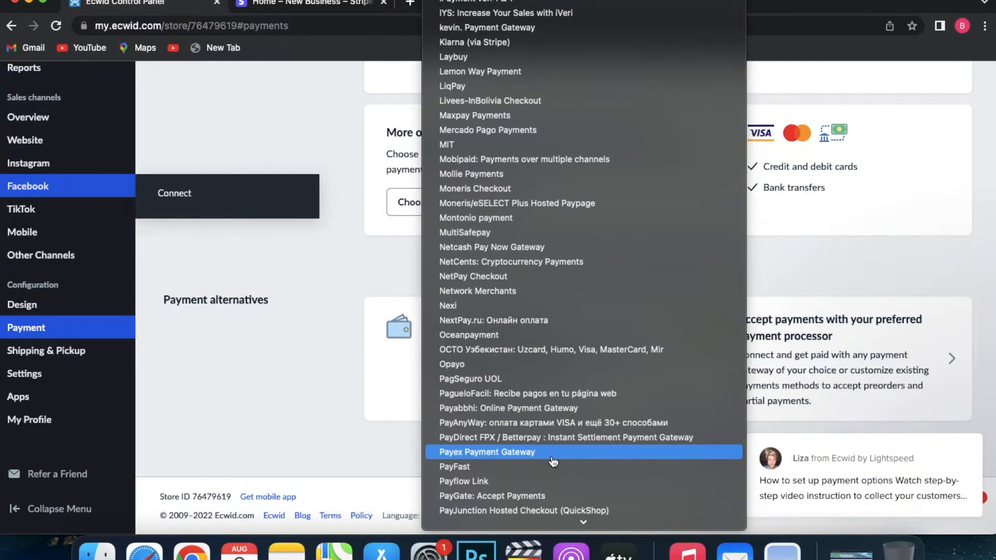
scroll(down, 3)
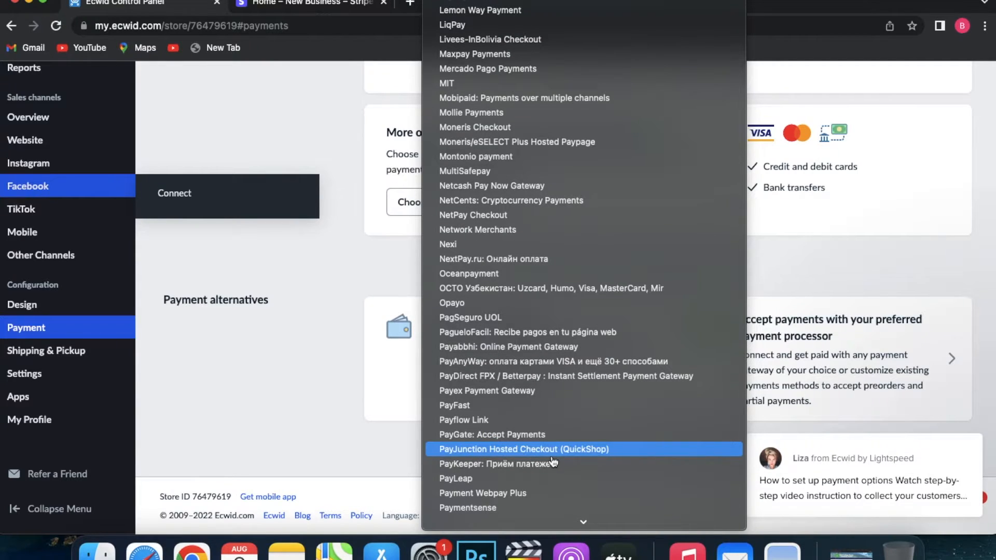
scroll(down, 3)
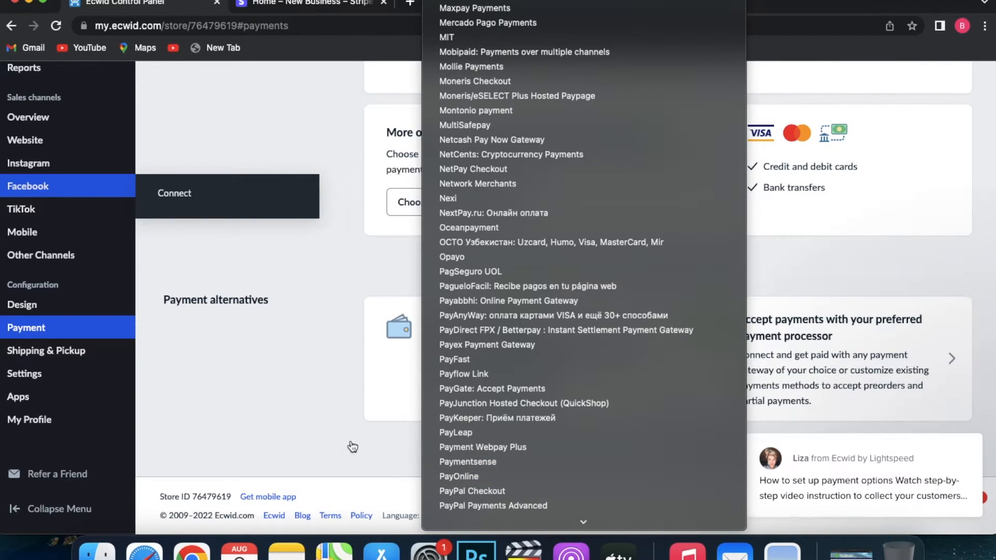
mouse_move(333, 431)
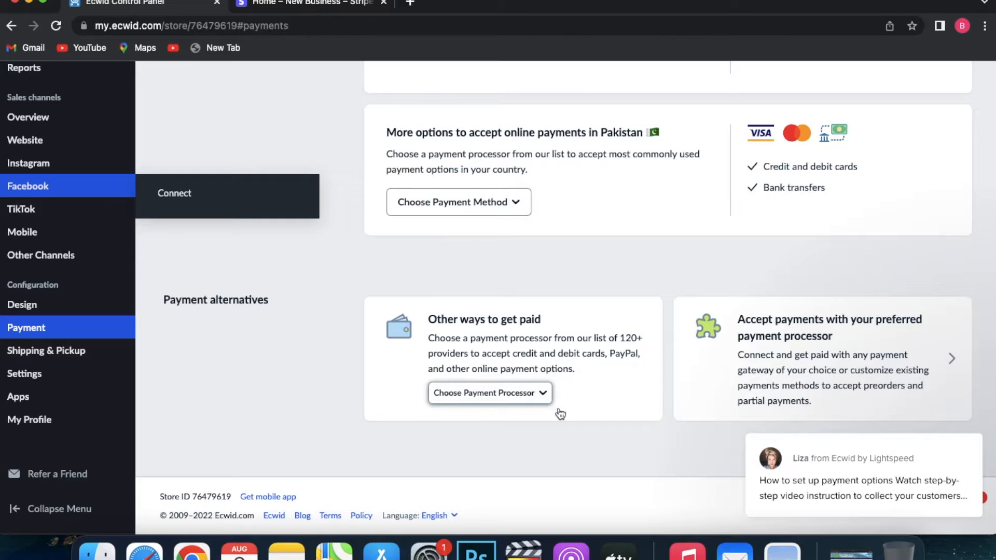
mouse_move(655, 393)
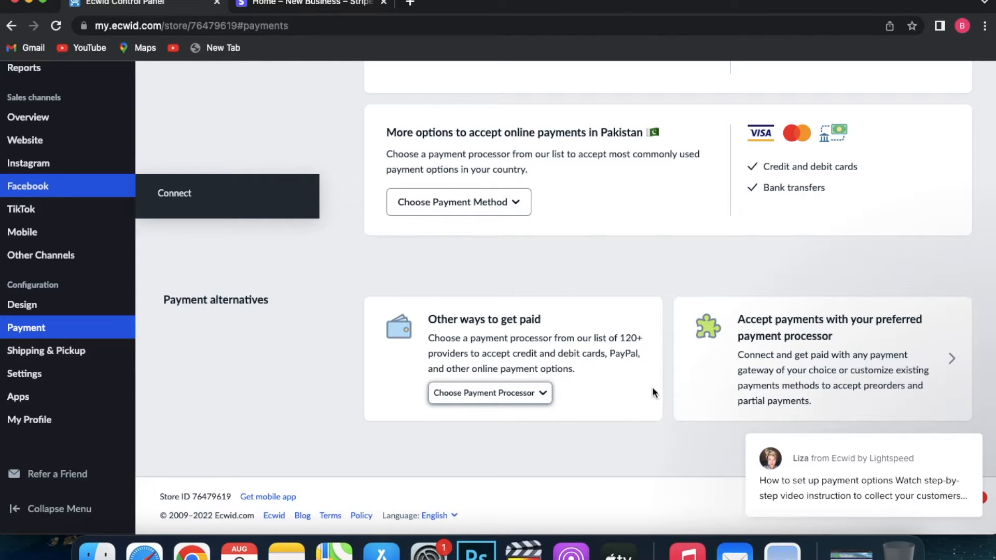
mouse_move(762, 381)
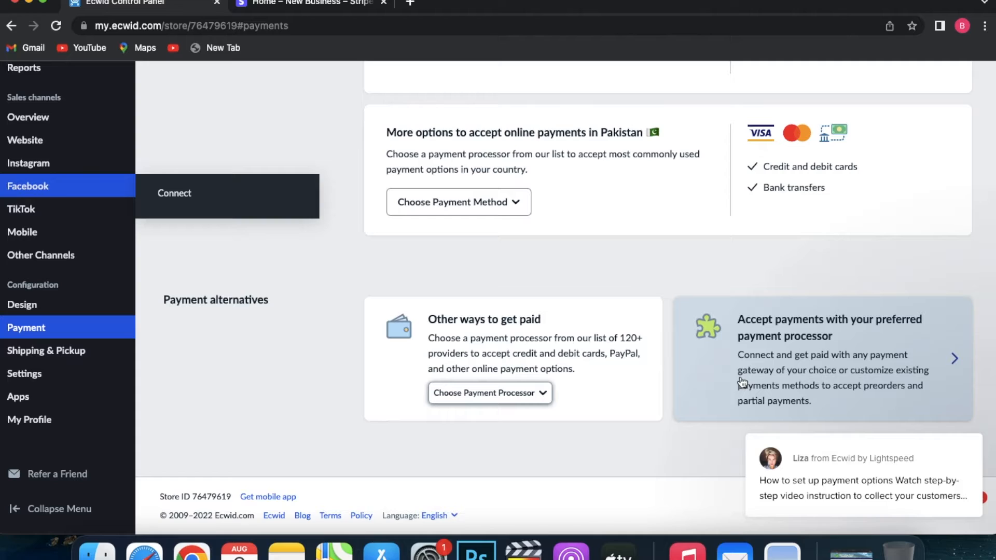
mouse_move(550, 387)
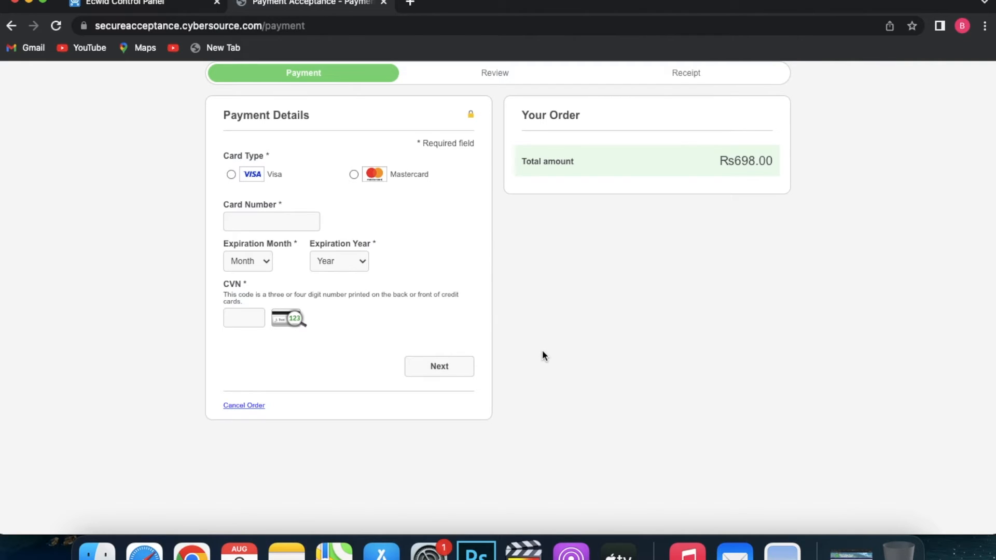
Switch to the Payment Acceptance tab showing the Cybersource card payment form for Rs698.00
click(271, 221)
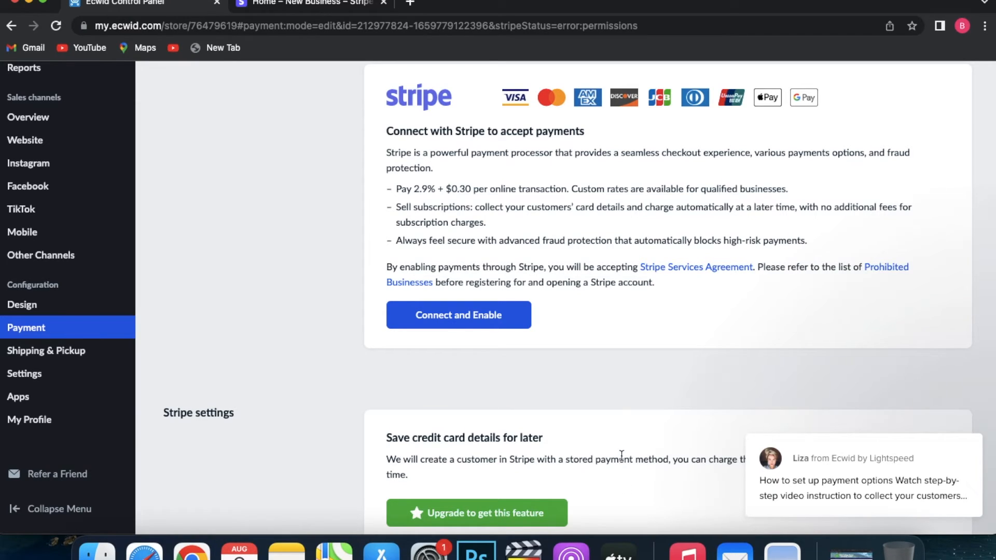
mouse_move(621, 443)
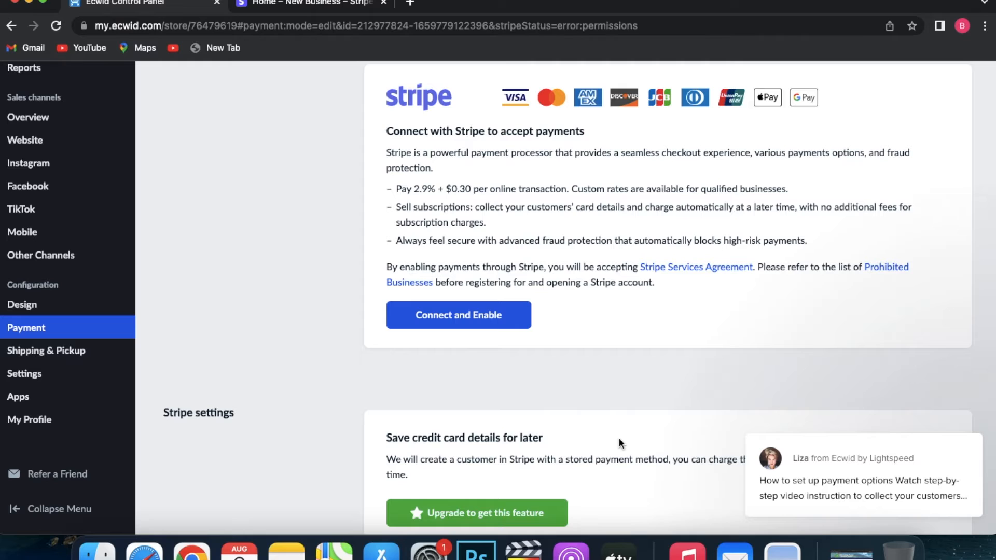
Scroll the Stripe page through Stripe settings and Appearance options showing Credit or debit card enabled
scroll(down, 3)
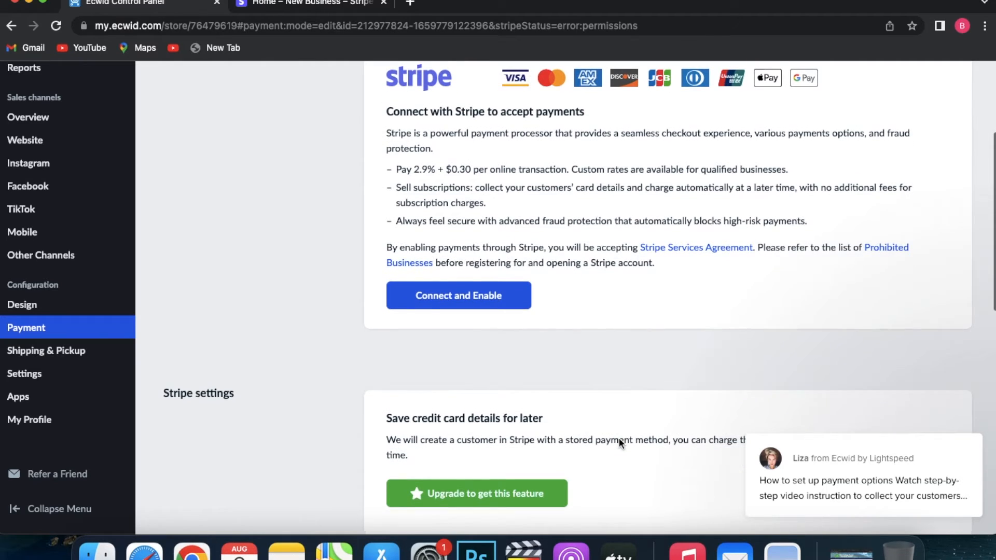
scroll(down, 3)
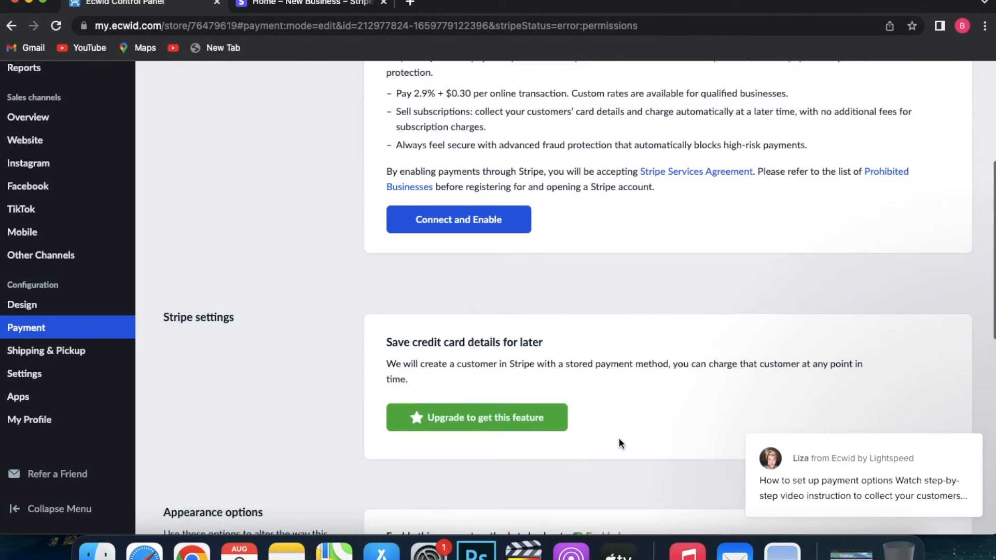
scroll(down, 3)
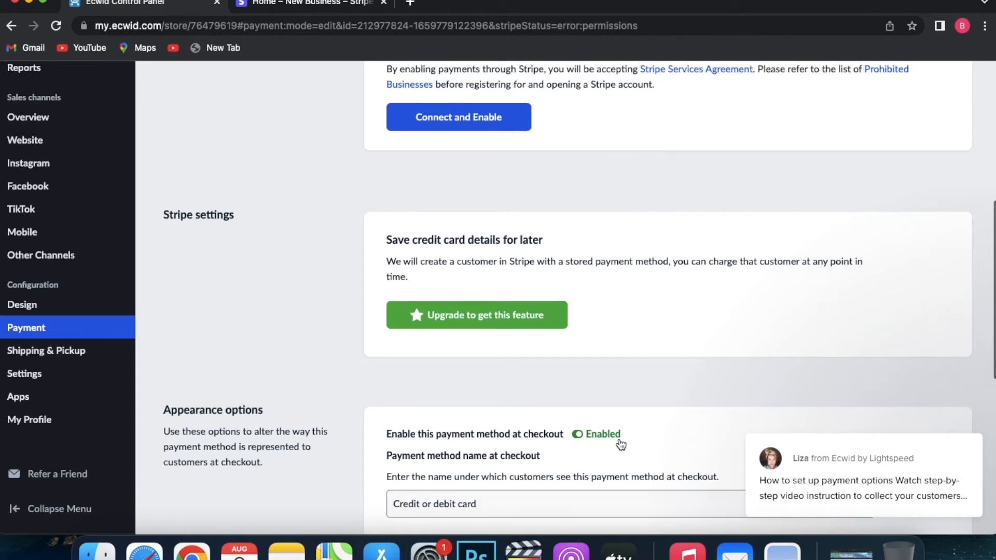
scroll(down, 3)
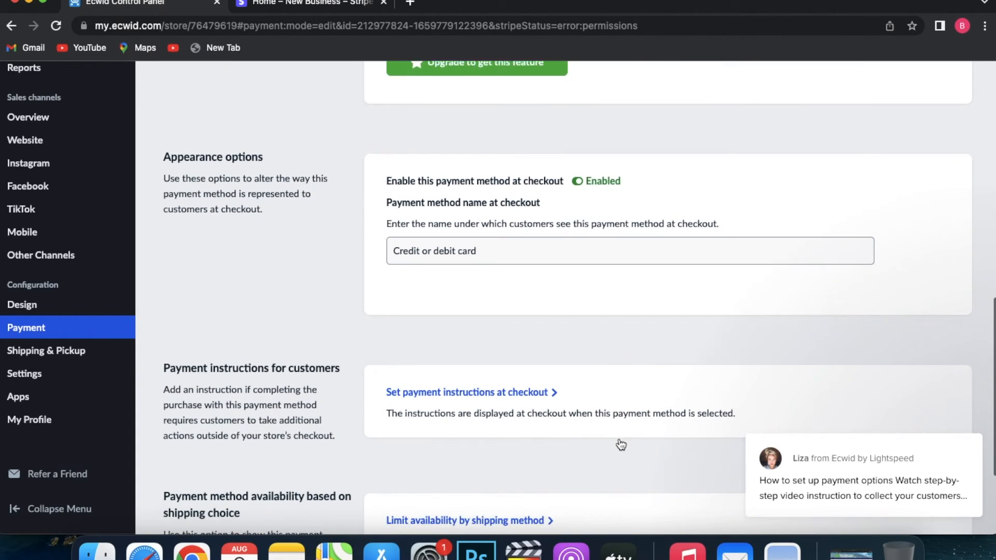
scroll(down, 3)
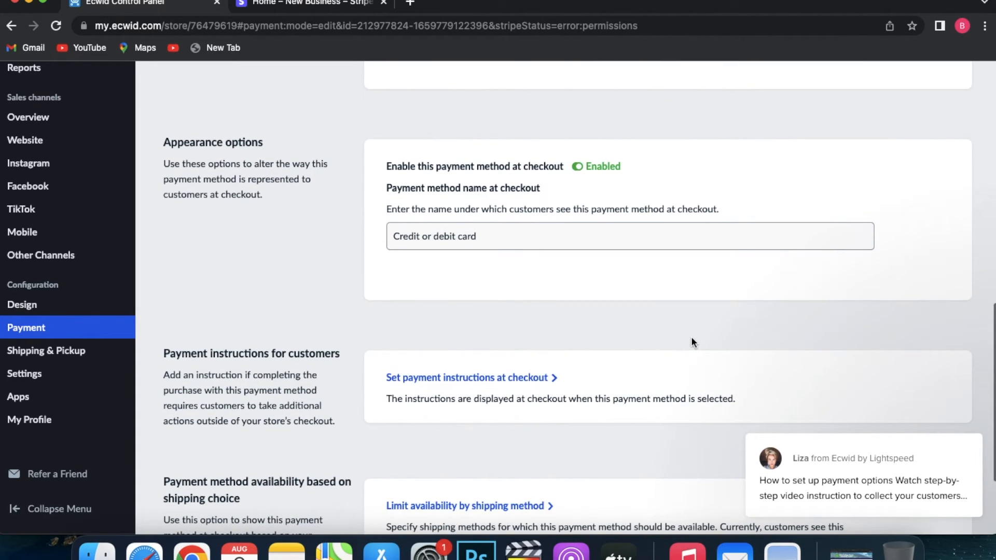
scroll(down, 3)
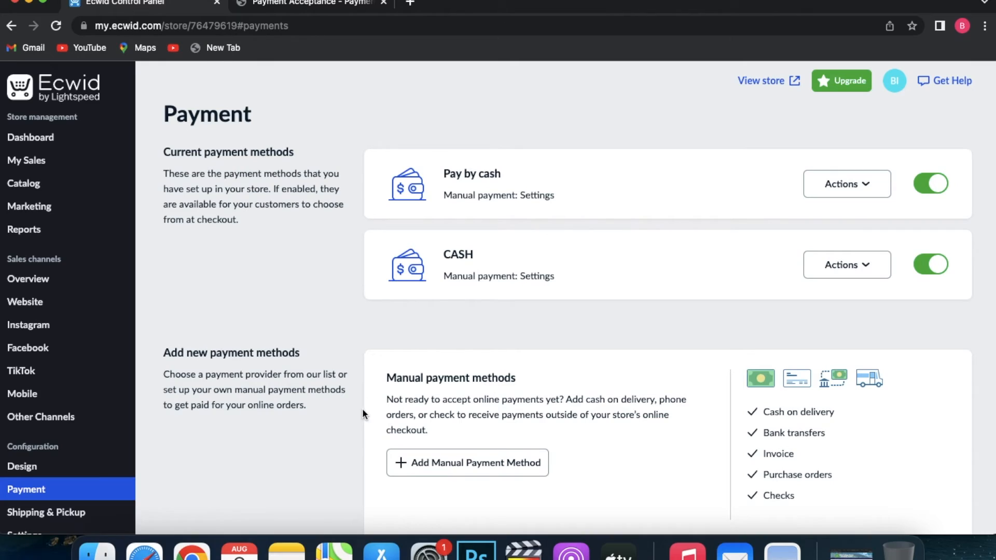
mouse_move(359, 164)
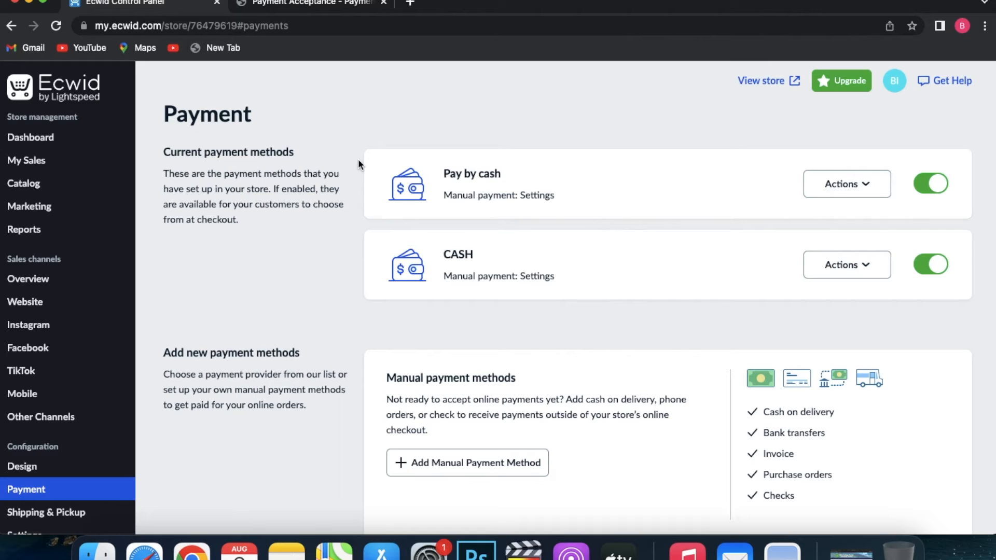
Scroll the Payment overview past Current payment methods to Add new payment methods
scroll(down, 3)
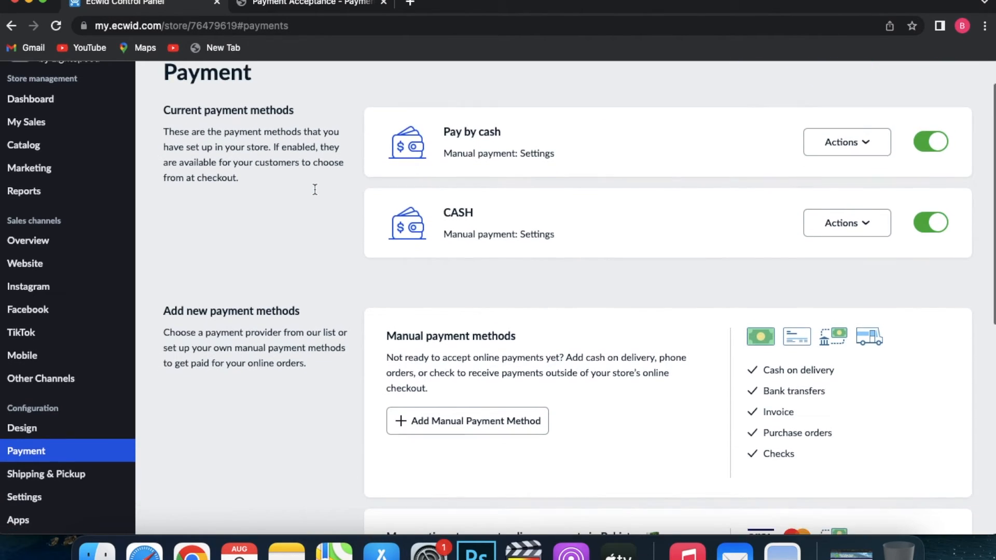
scroll(down, 3)
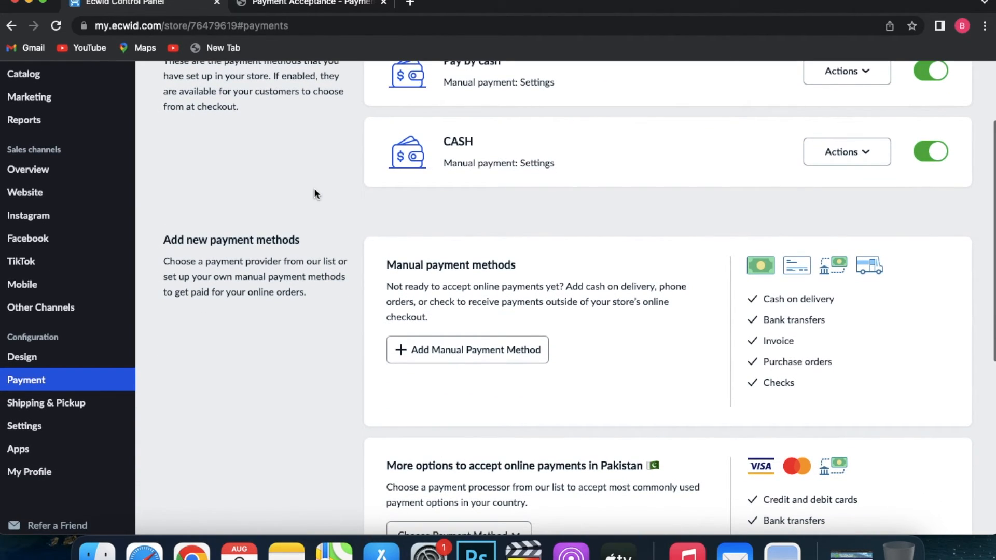